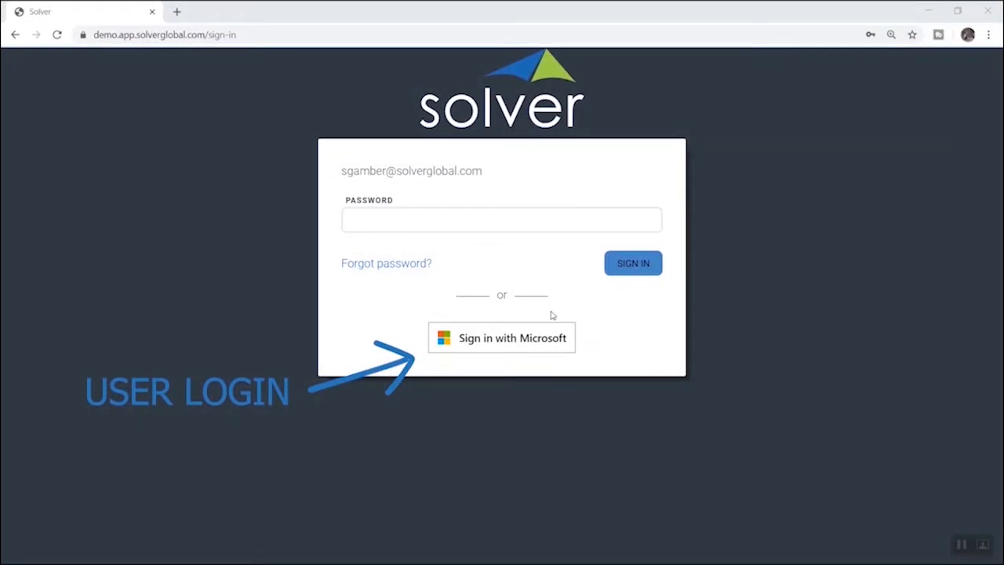
Sign in to the Solver portal and go to the Live Reporting report cards.
click(502, 337)
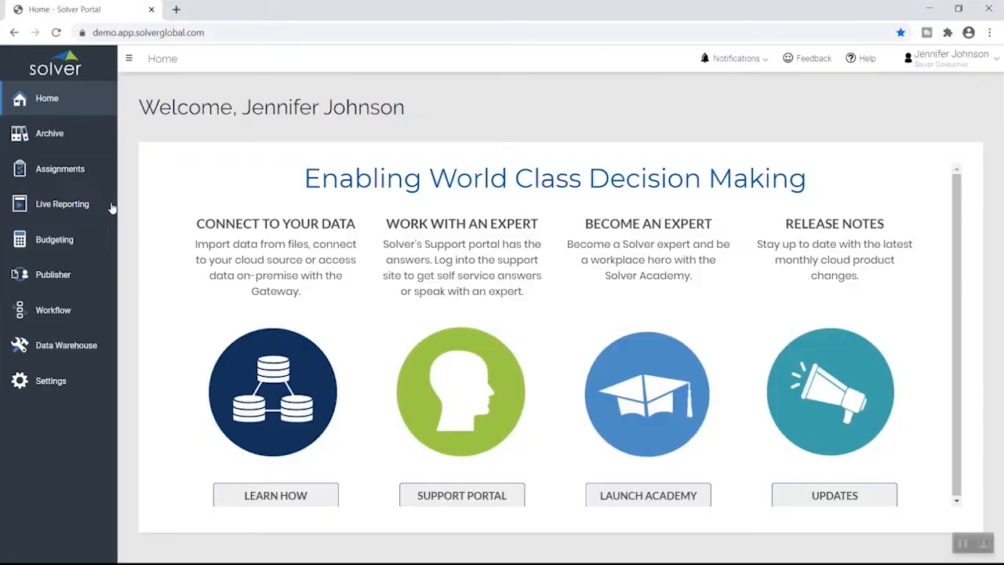
click(63, 204)
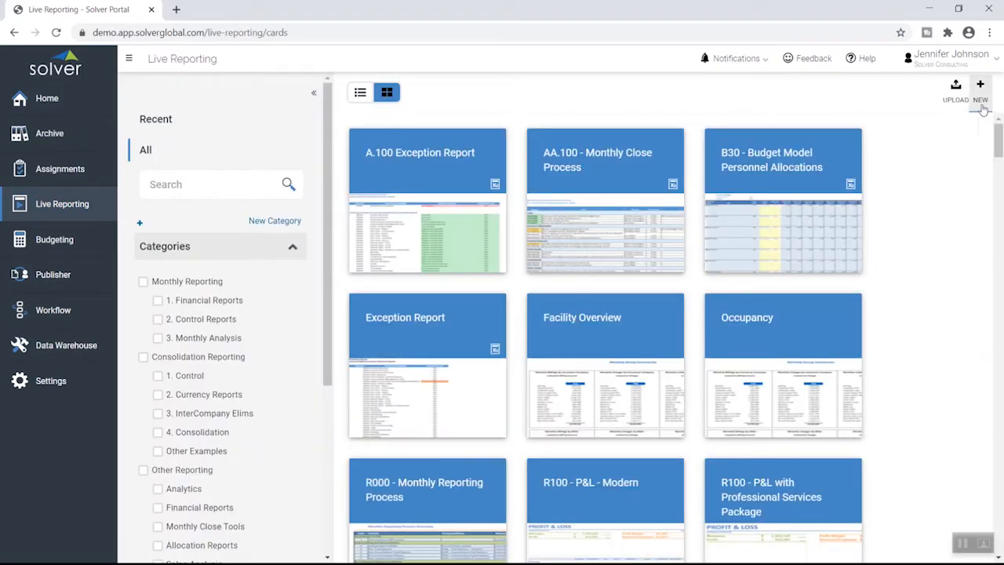
Create a new report template named Trial Balance Variance under the Data Warehouse company.
click(979, 87)
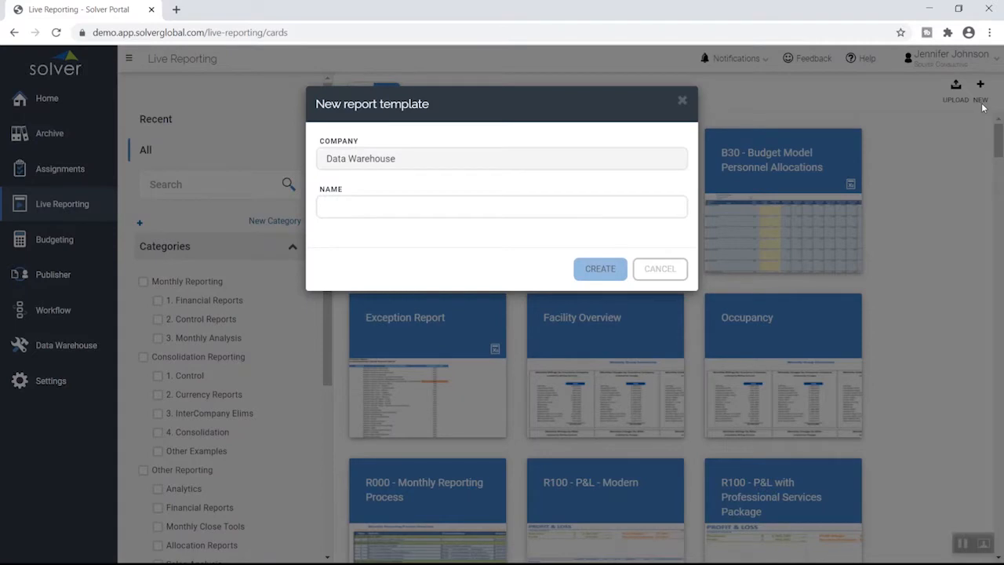
text(Trial Balance Va)
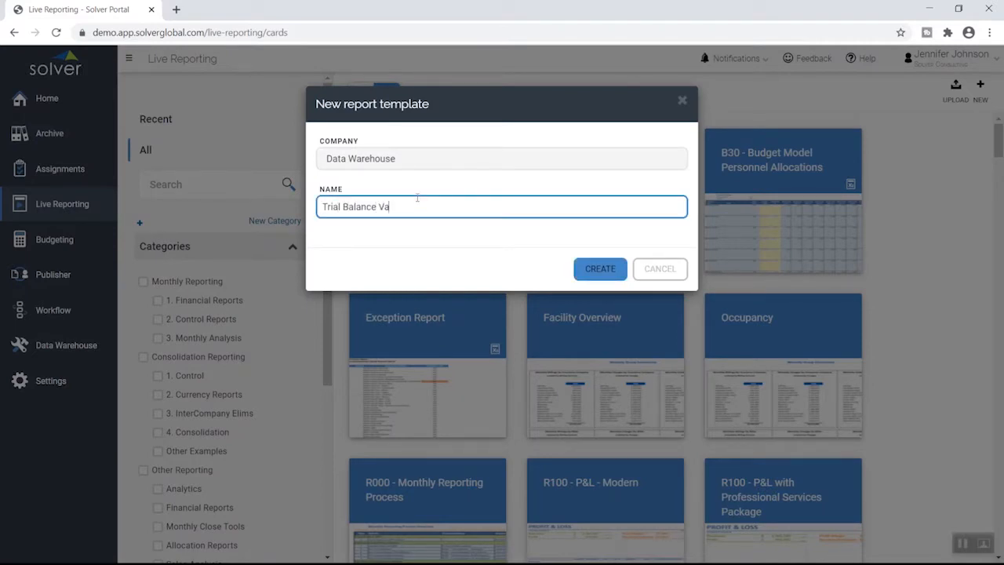
click(599, 268)
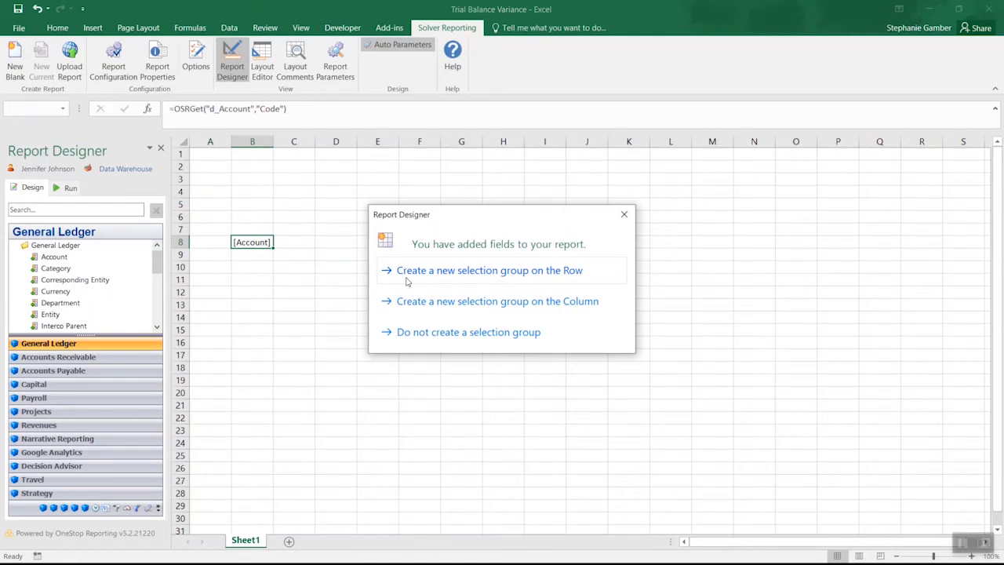
Group Account, Account Description and Monthly Amount as a row selection group in row 8.
click(489, 270)
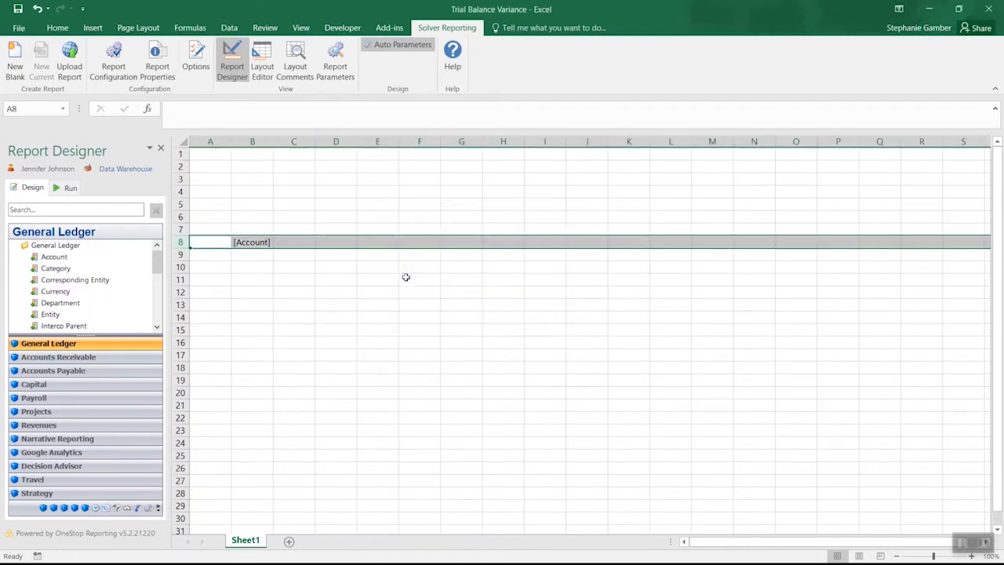
click(25, 245)
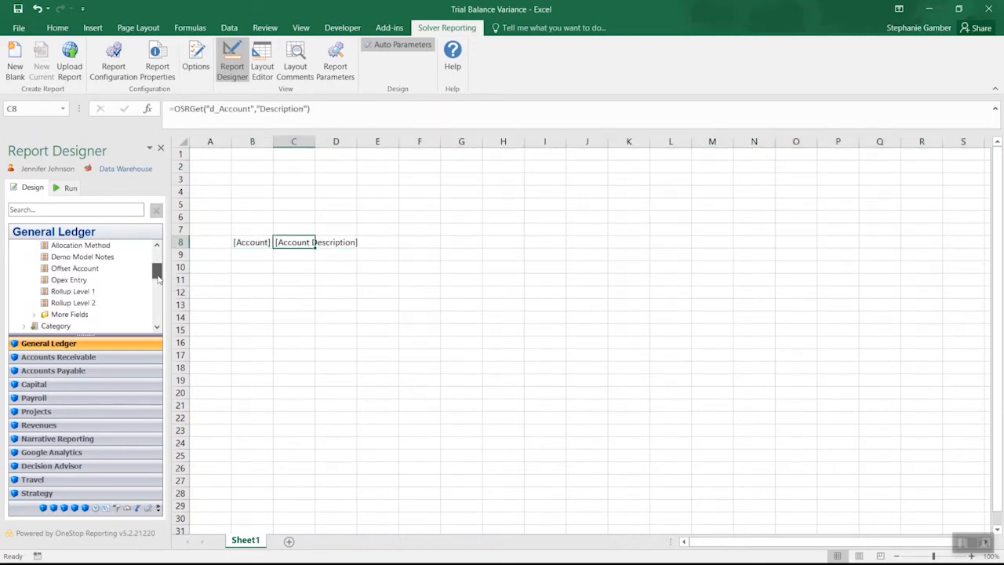
scroll(down, 3)
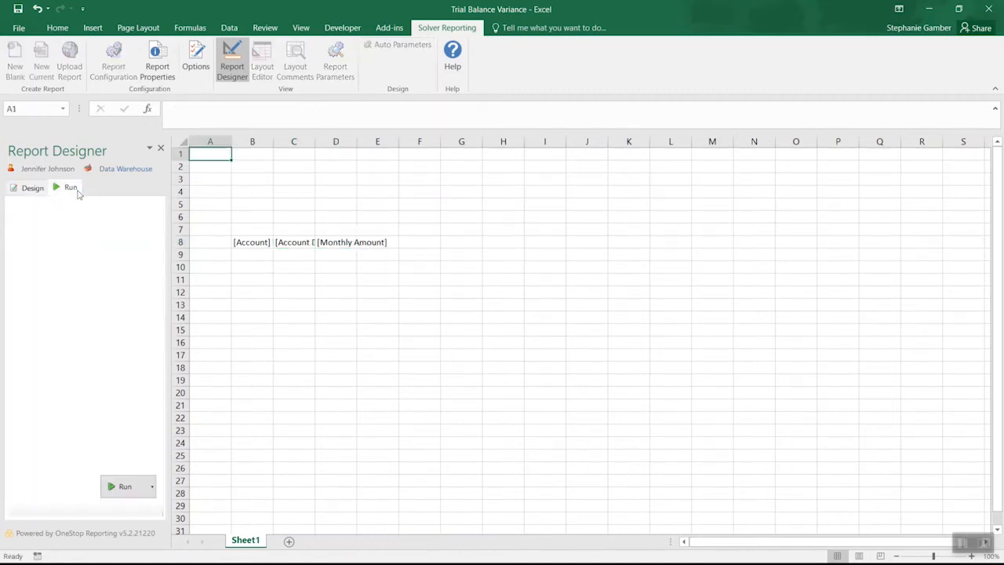
Test-run the report, then return to design view and widen columns C and D.
click(126, 488)
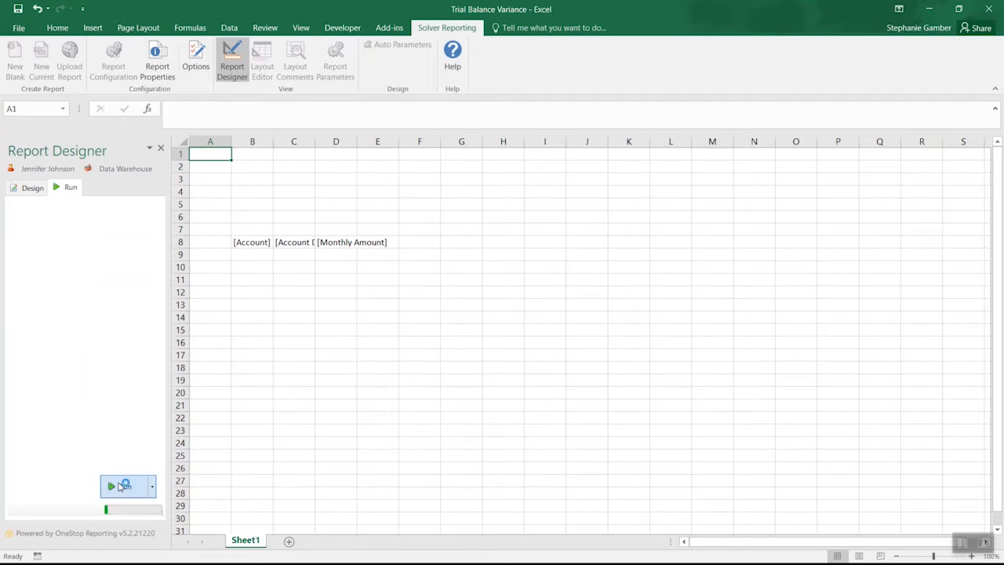
click(124, 486)
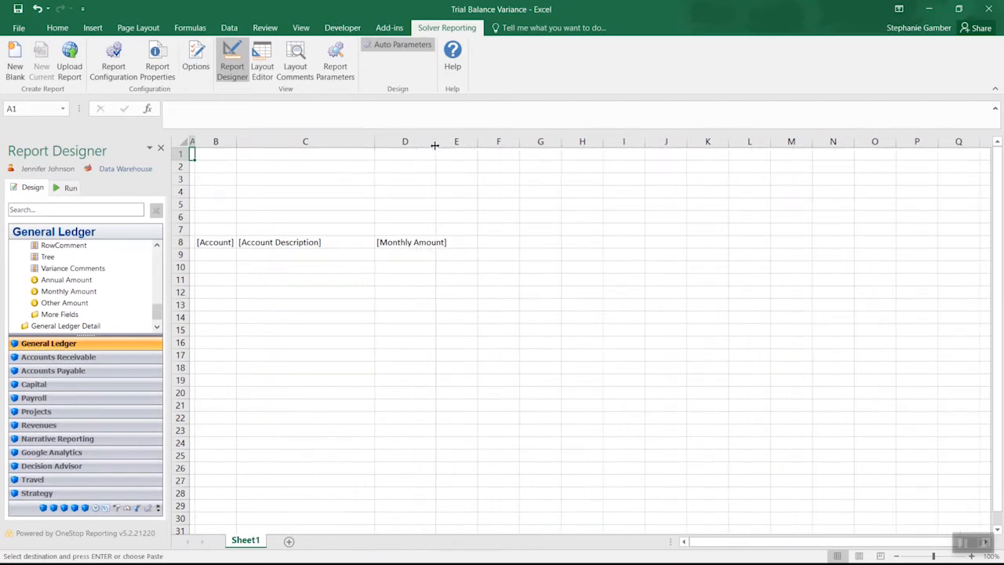
Add blue Account, Description and MTD headers in row 7 and format D8 as Accounting currency.
click(216, 230)
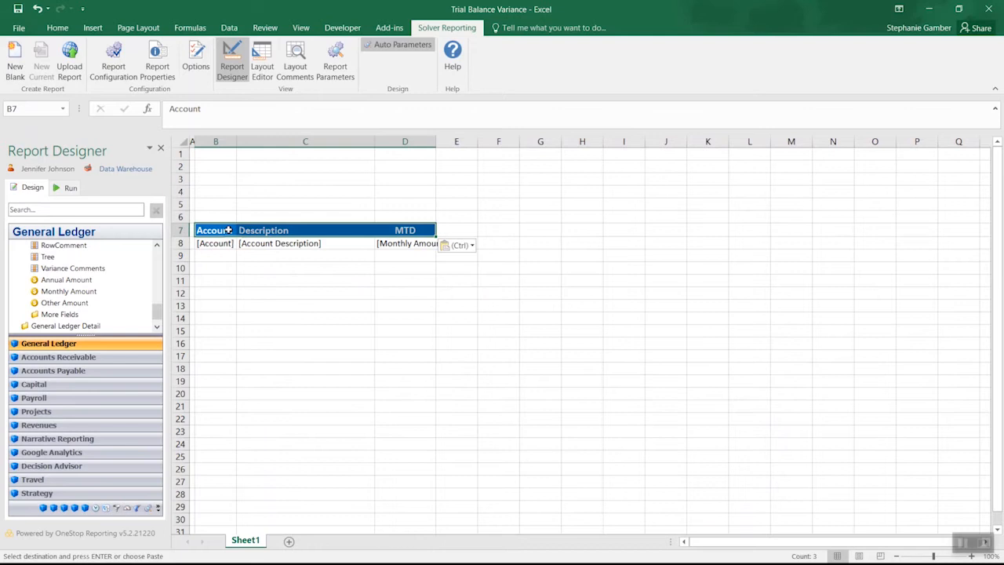
click(404, 243)
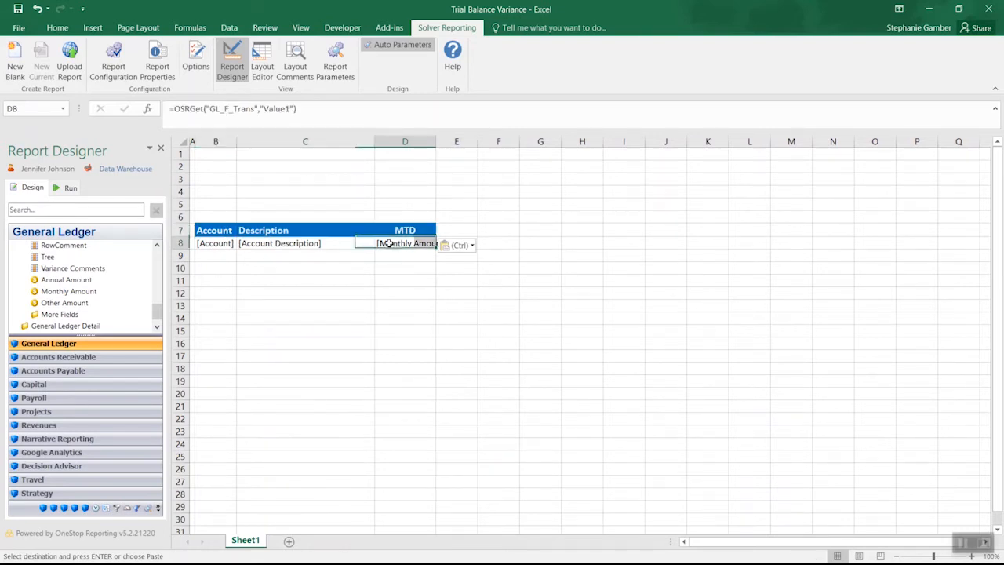
click(57, 27)
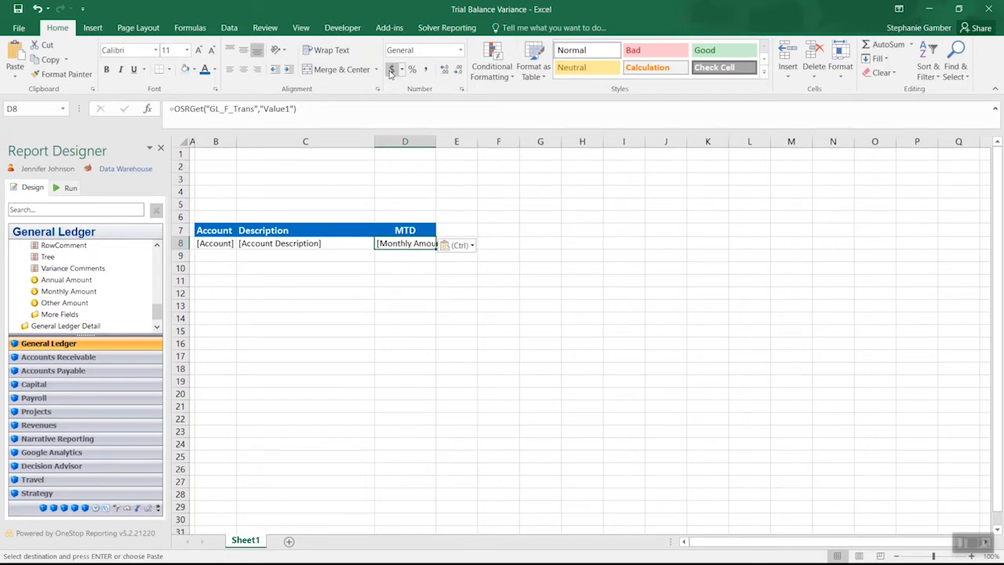
click(389, 69)
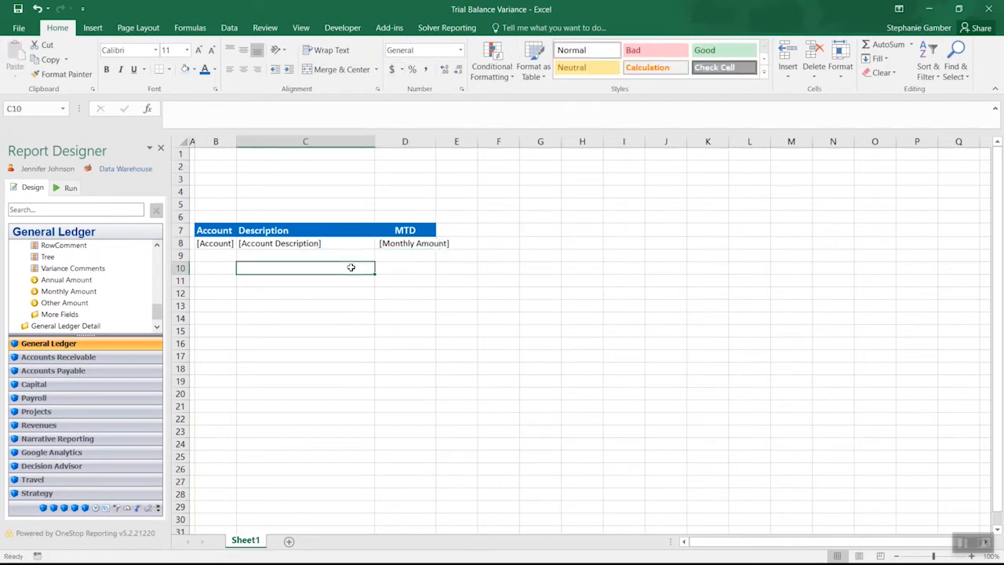
Add a Total label in C10 with =SUM(D8:D9) in D10 summing the MTD amounts.
text(T)
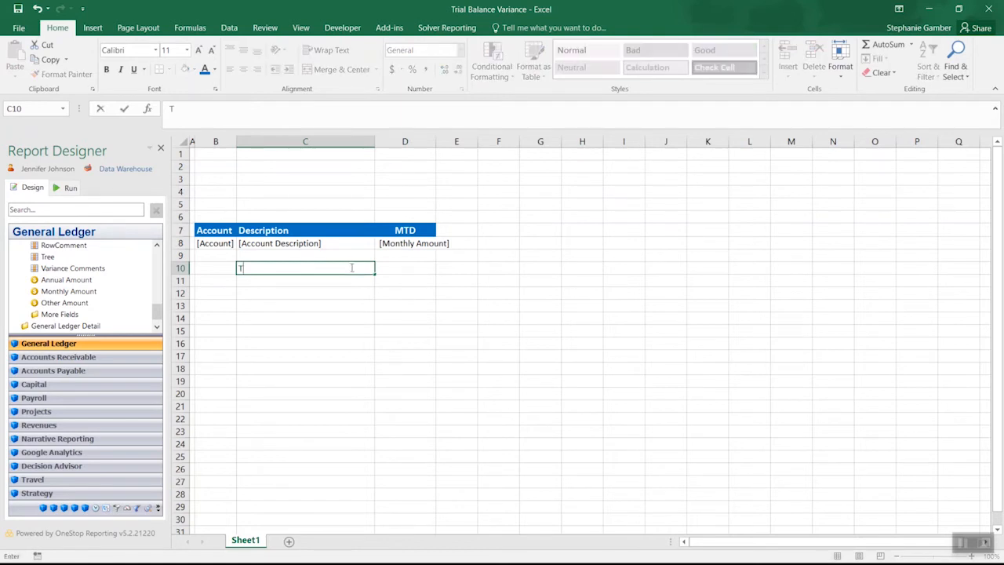
text(otal)
click(405, 268)
text(=sum(D8:D9))
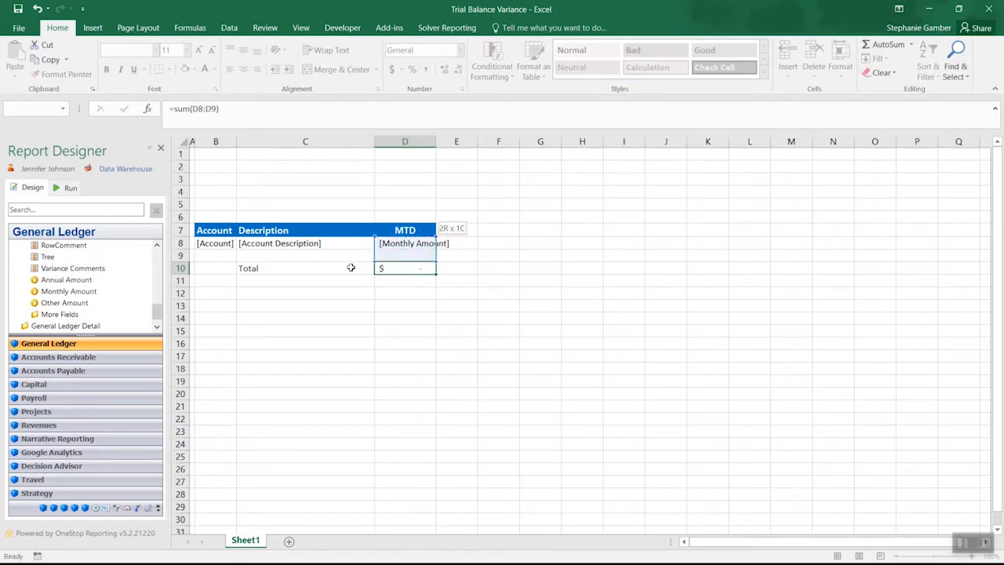
click(405, 280)
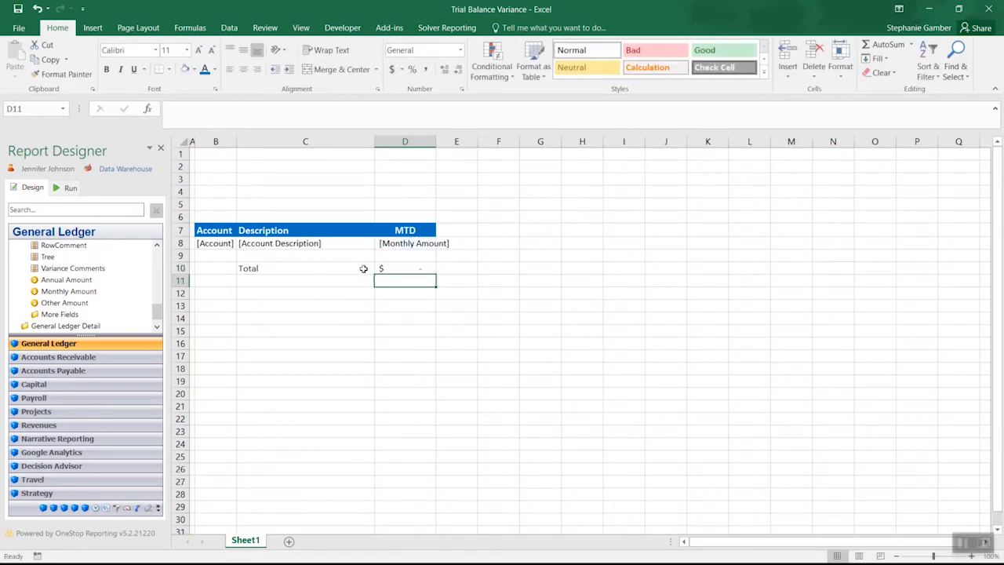
click(69, 188)
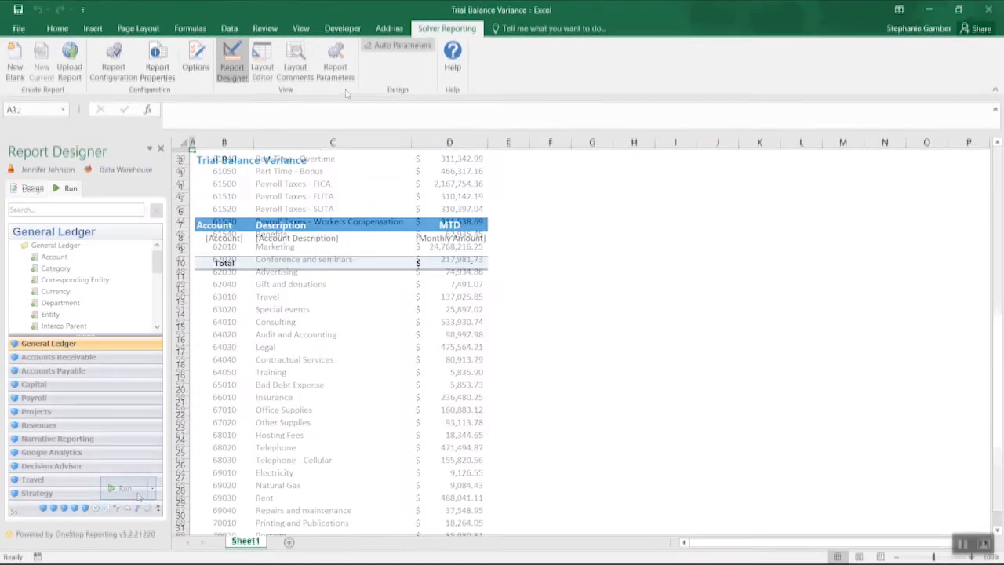
Create Choose Period and Choose Entity report parameters through the Report Parameter Wizard.
click(336, 60)
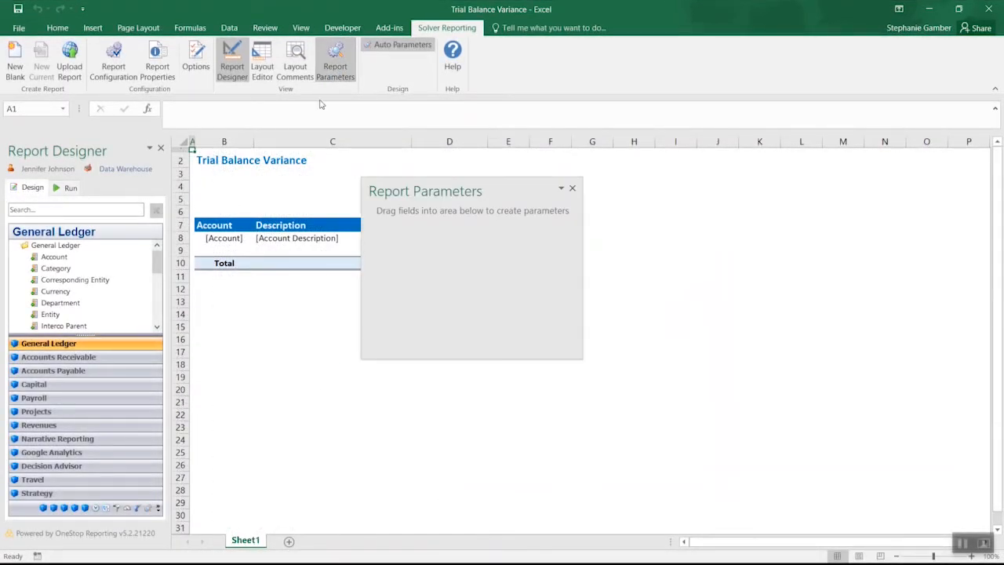
scroll(down, 3)
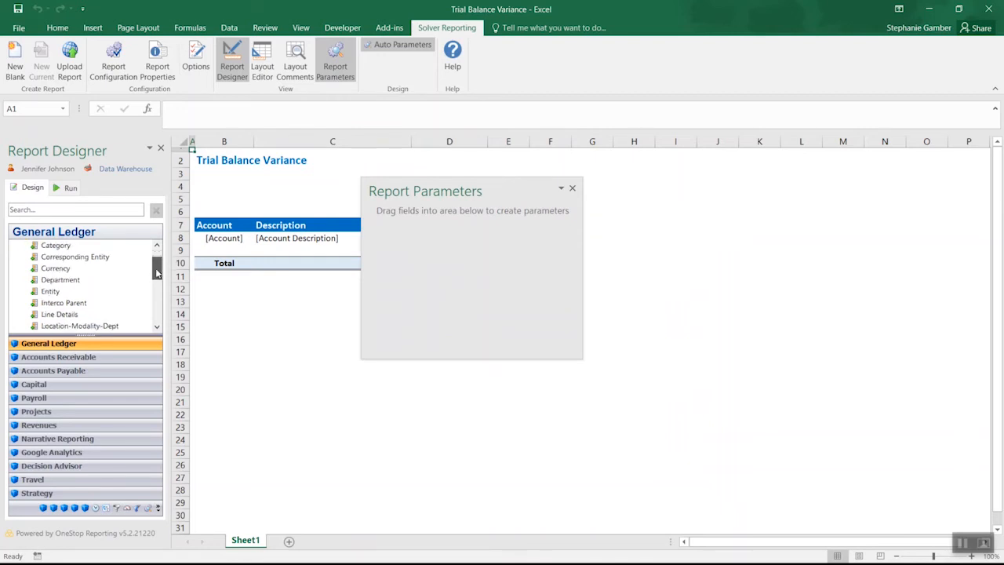
scroll(down, 3)
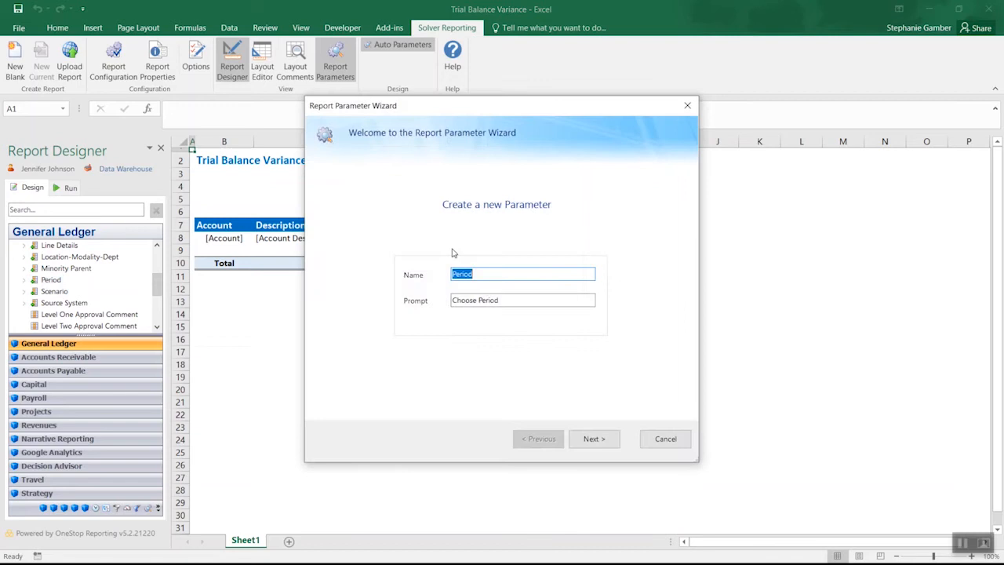
click(593, 439)
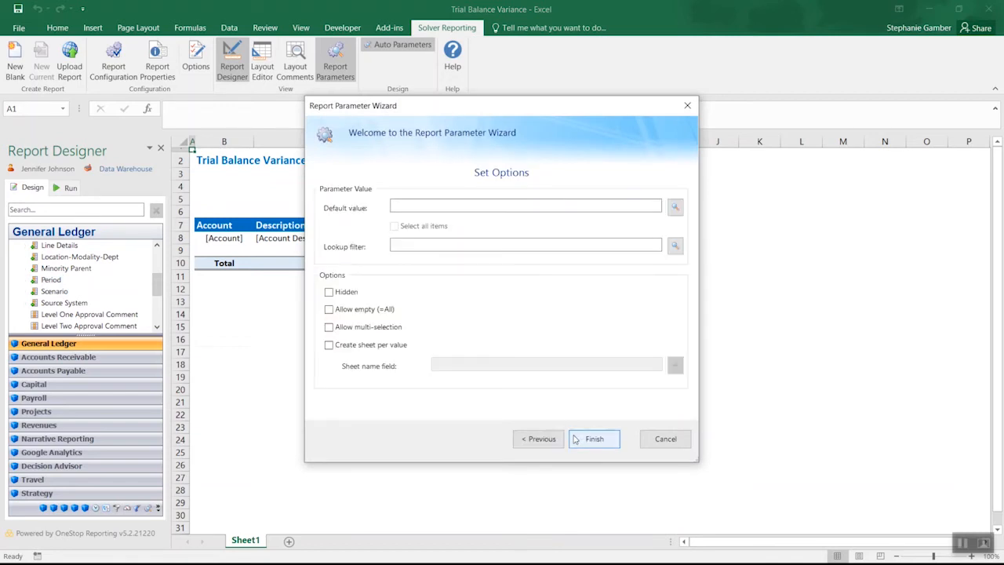
click(595, 439)
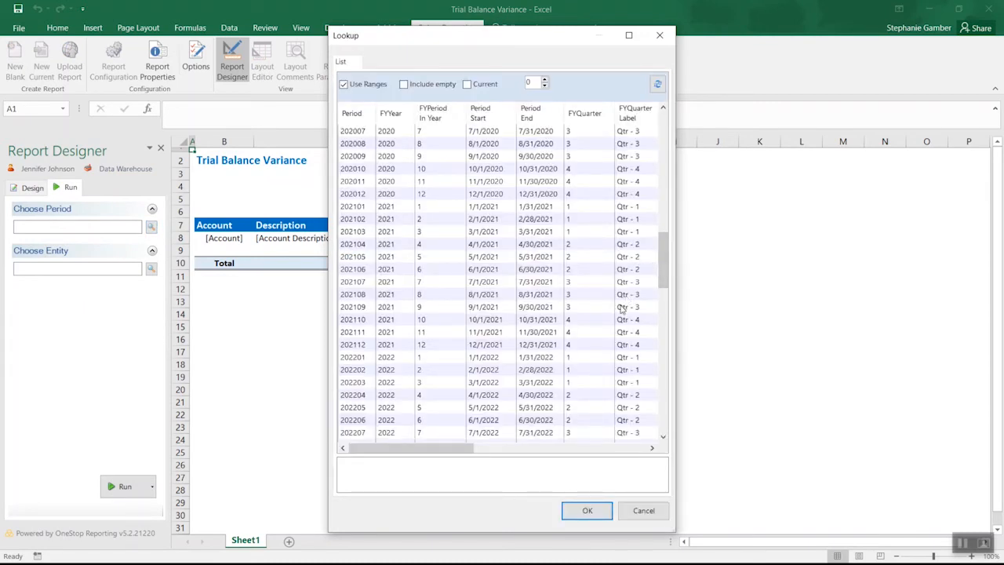
click(587, 511)
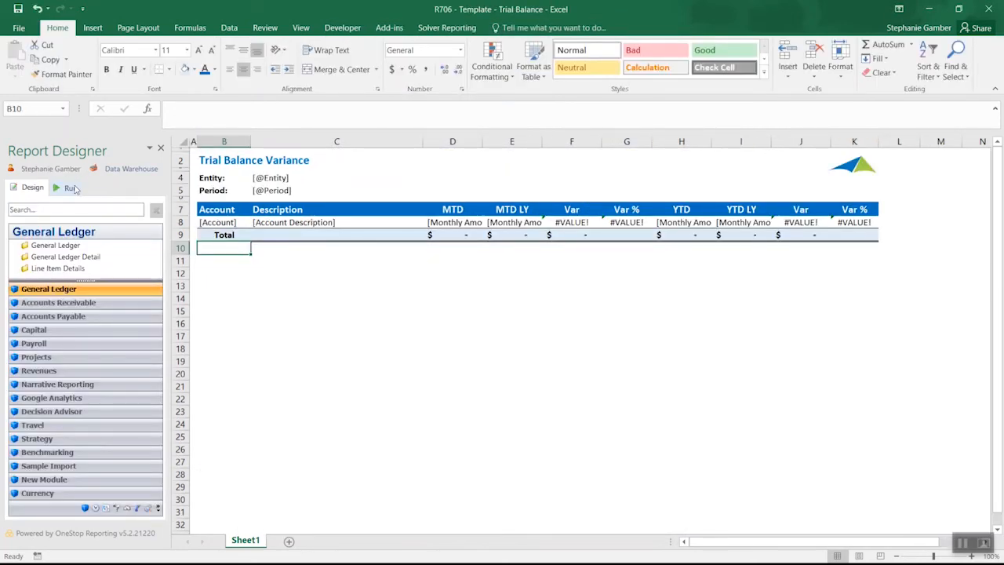
Run the finished template for 202103 and SUS, then upload it as a draft report.
click(69, 188)
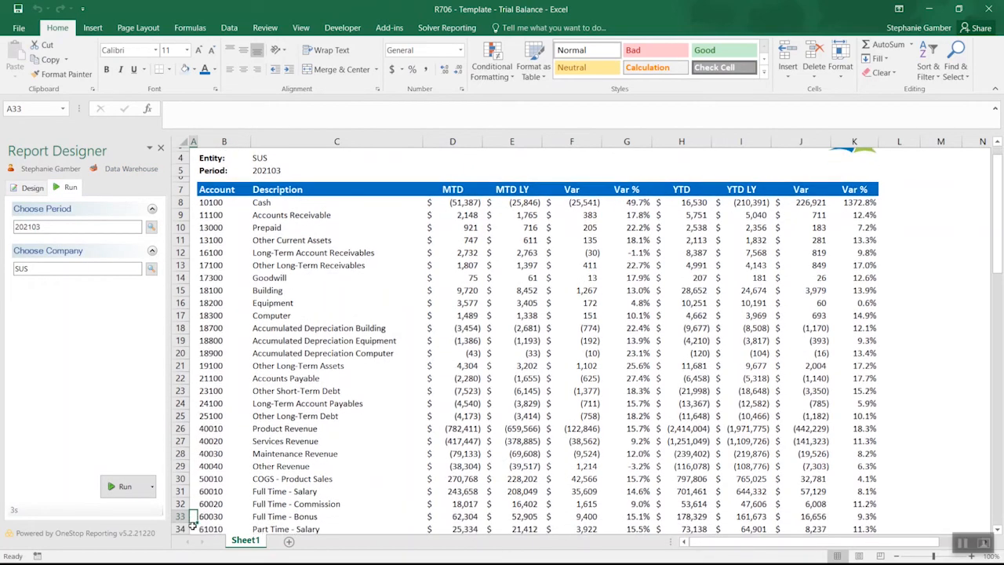
scroll(down, 3)
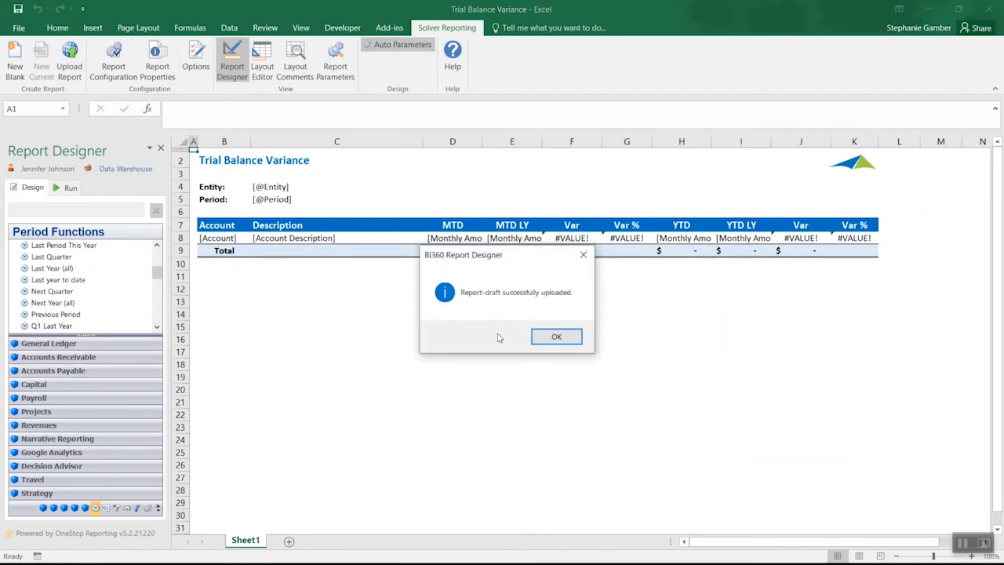
click(555, 336)
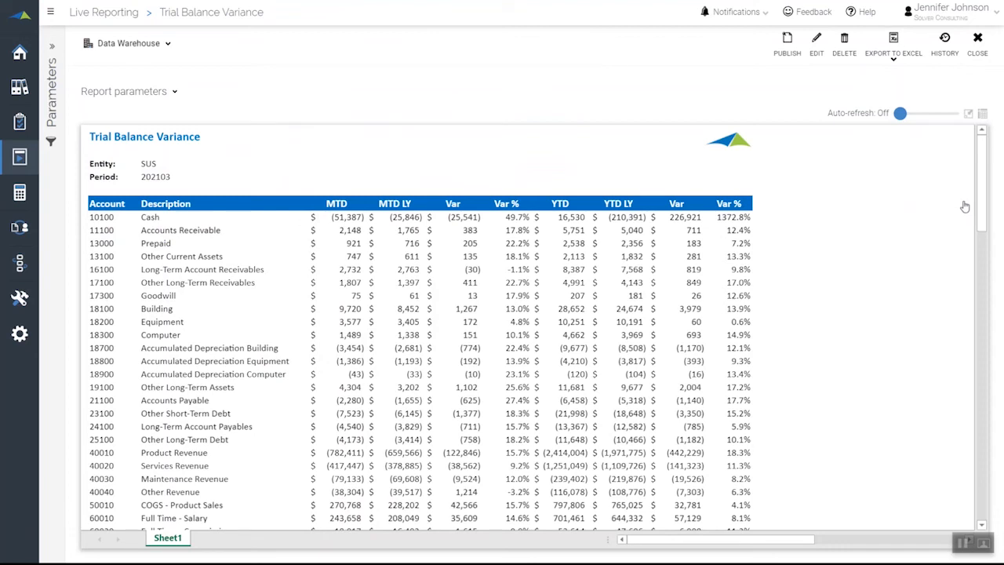
mouse_move(805, 88)
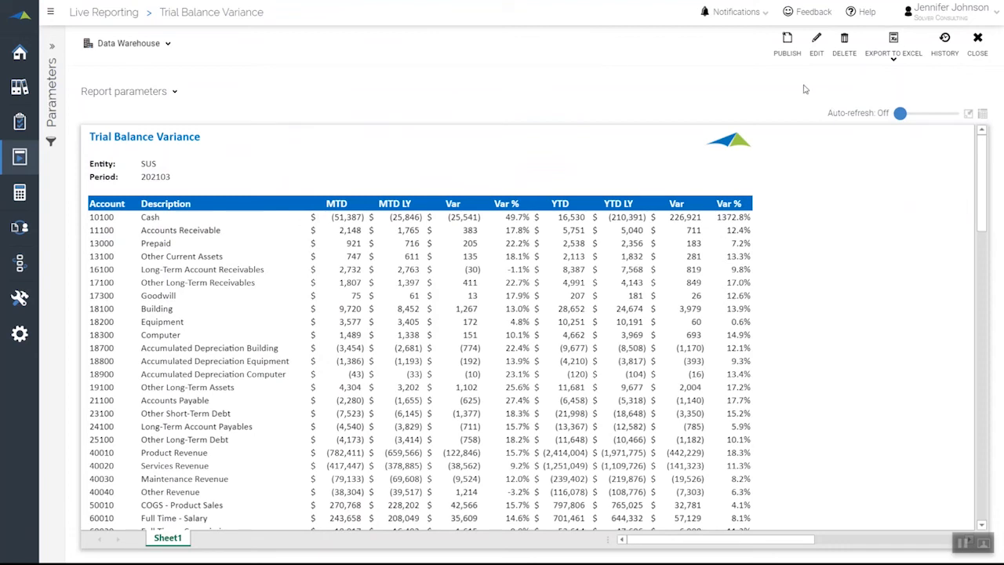
mouse_move(788, 39)
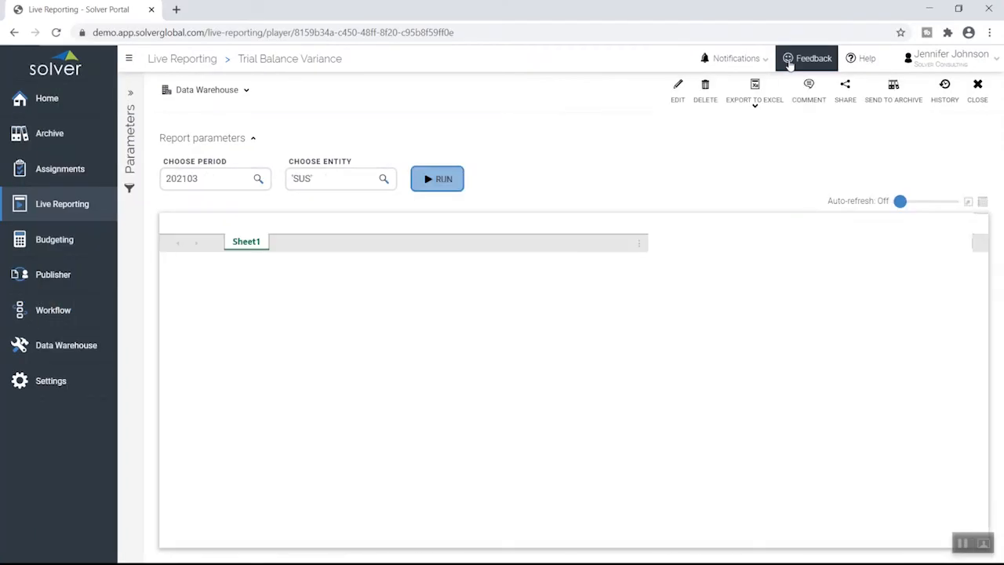
Run the uploaded Trial Balance Variance report with period 202103 and entity SUS.
click(436, 179)
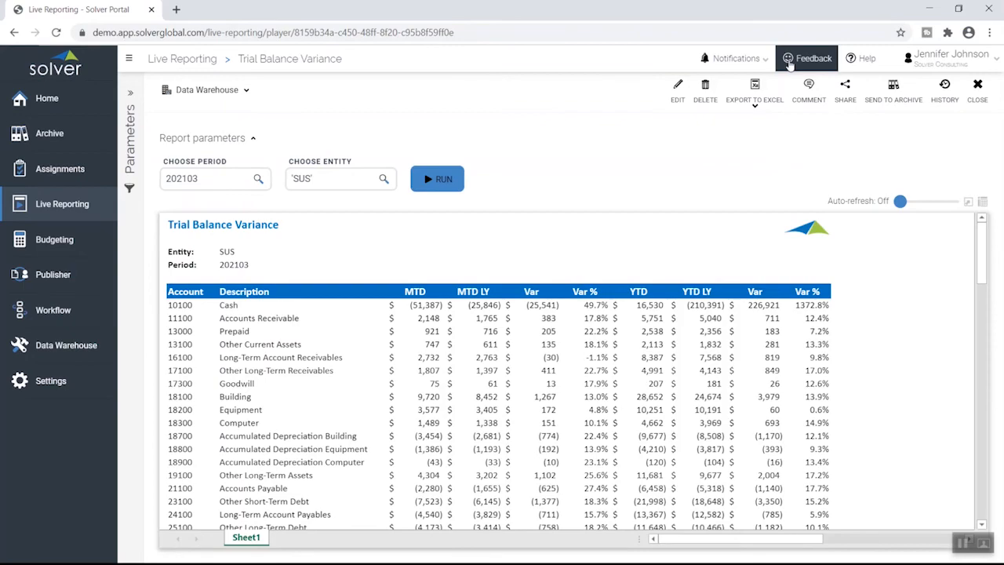